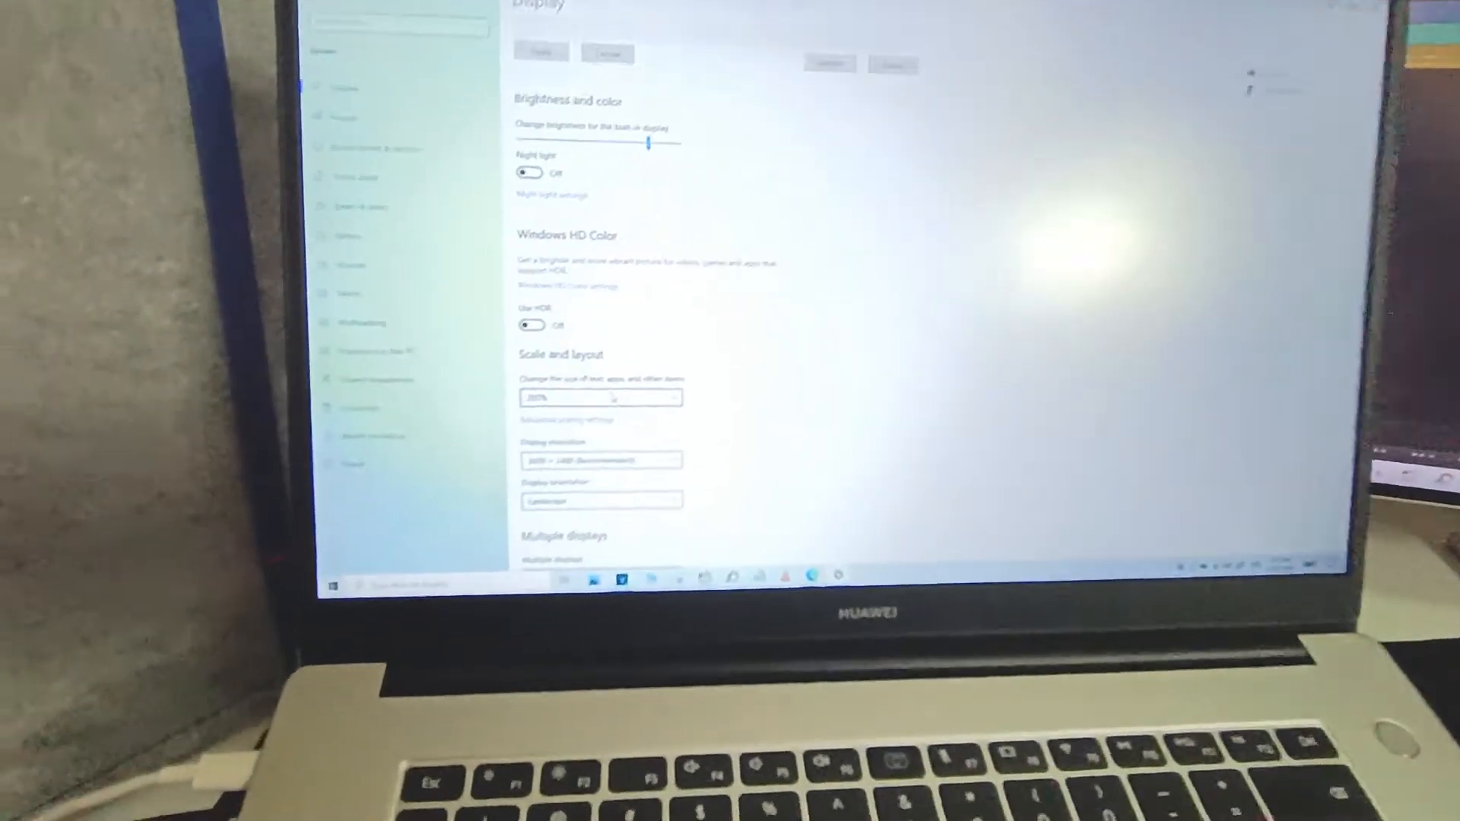
# - Show the Scale dropdown's percentage options for the built-in display under Scale and layout
pyautogui.click(599, 397)
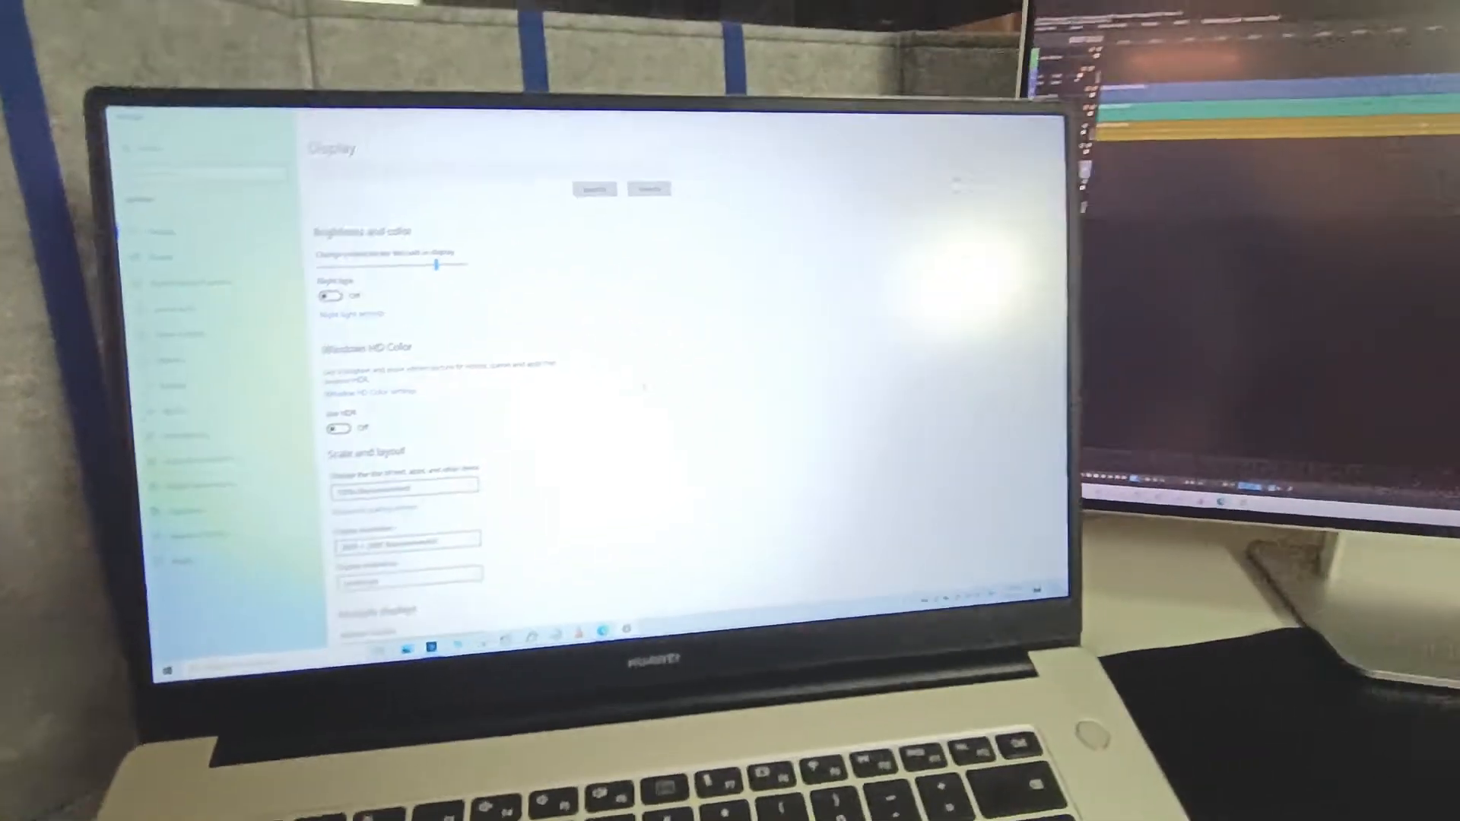
pyautogui.click(403, 485)
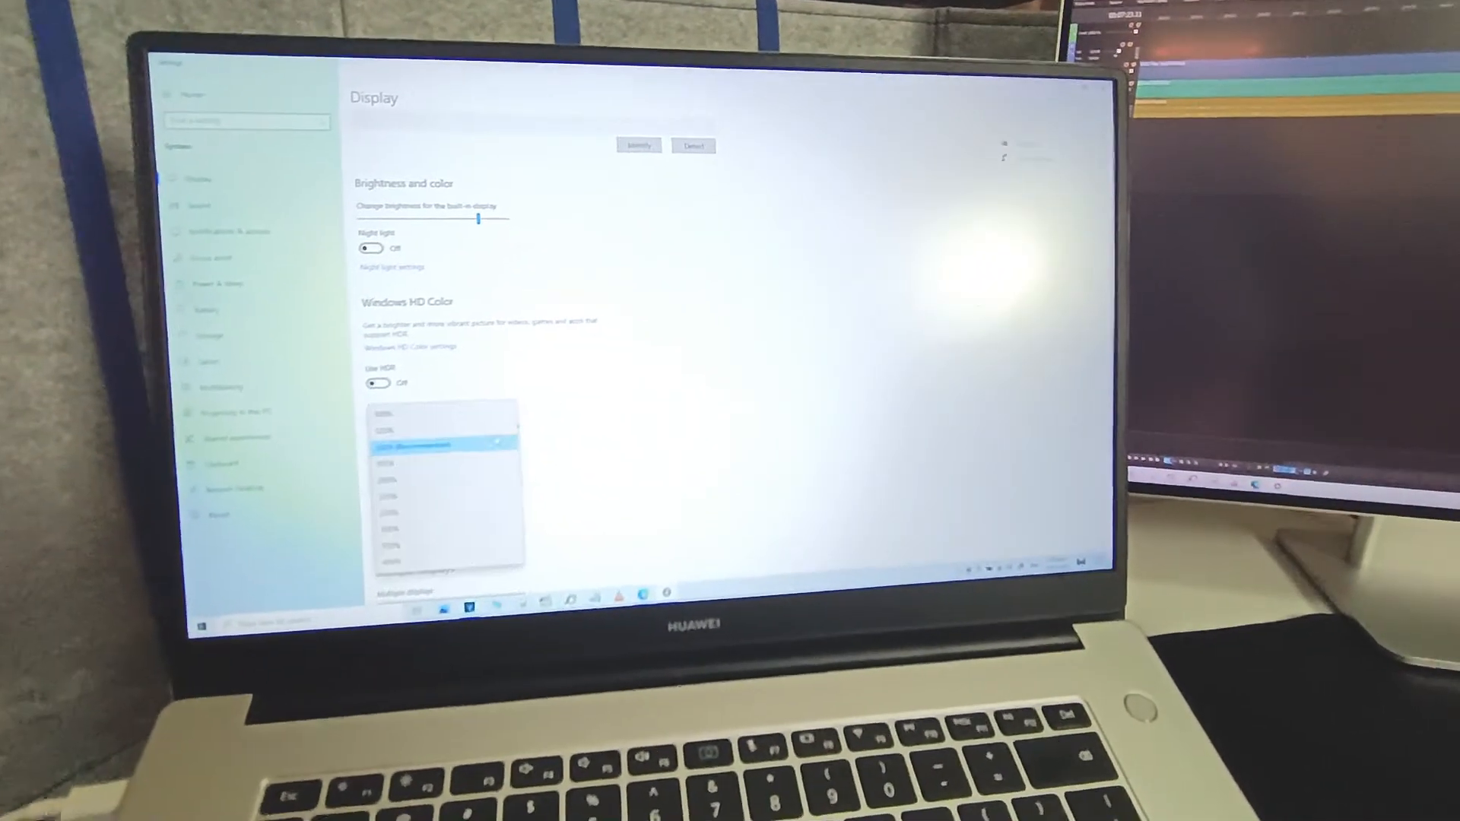